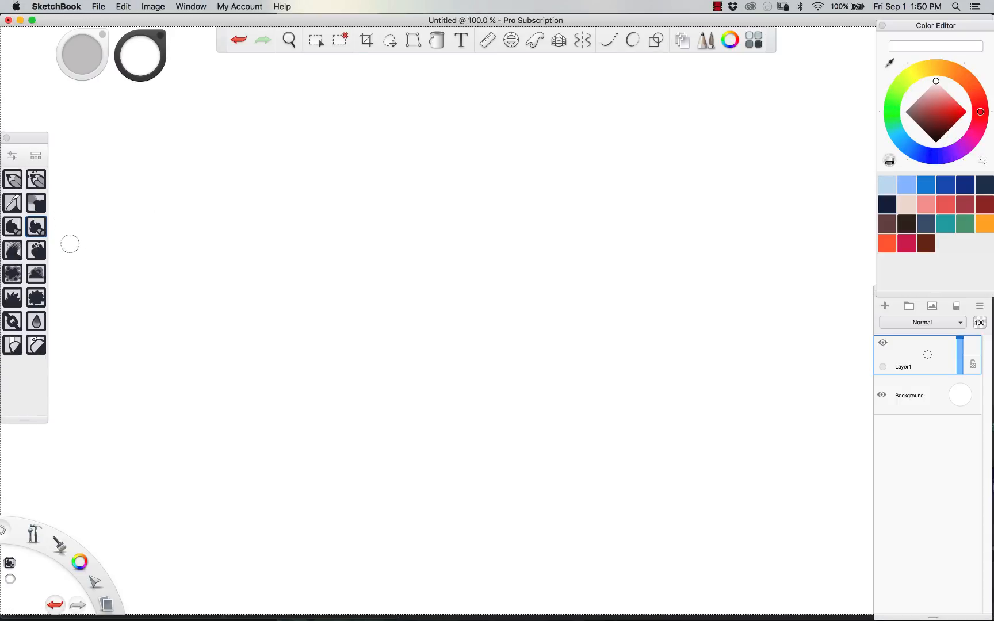
mouse_move(70, 171)
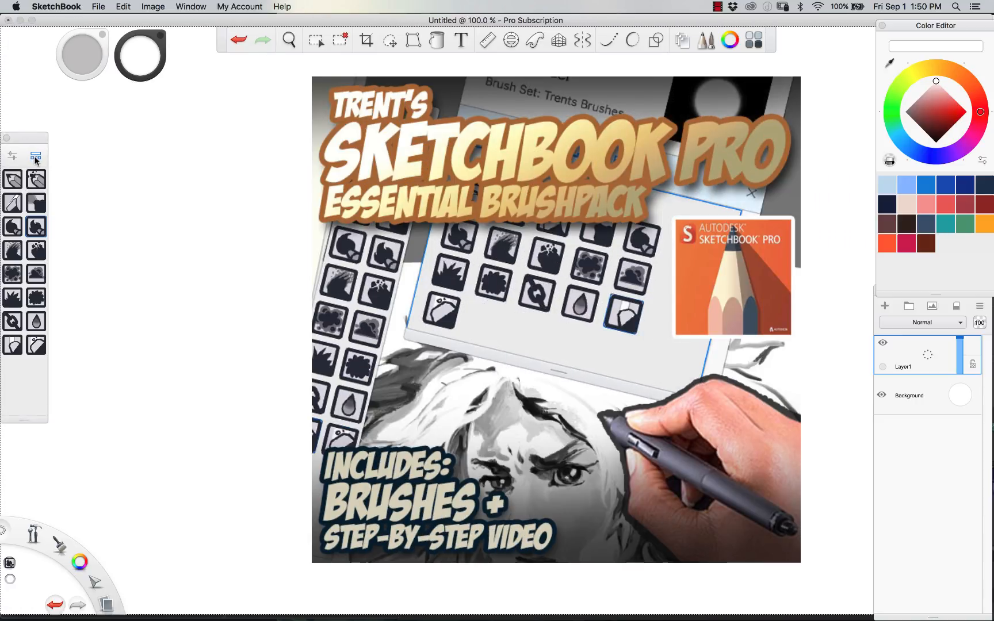
Step: Bring up the Brush Library showing the Trents Brushes set
left_click(36, 156)
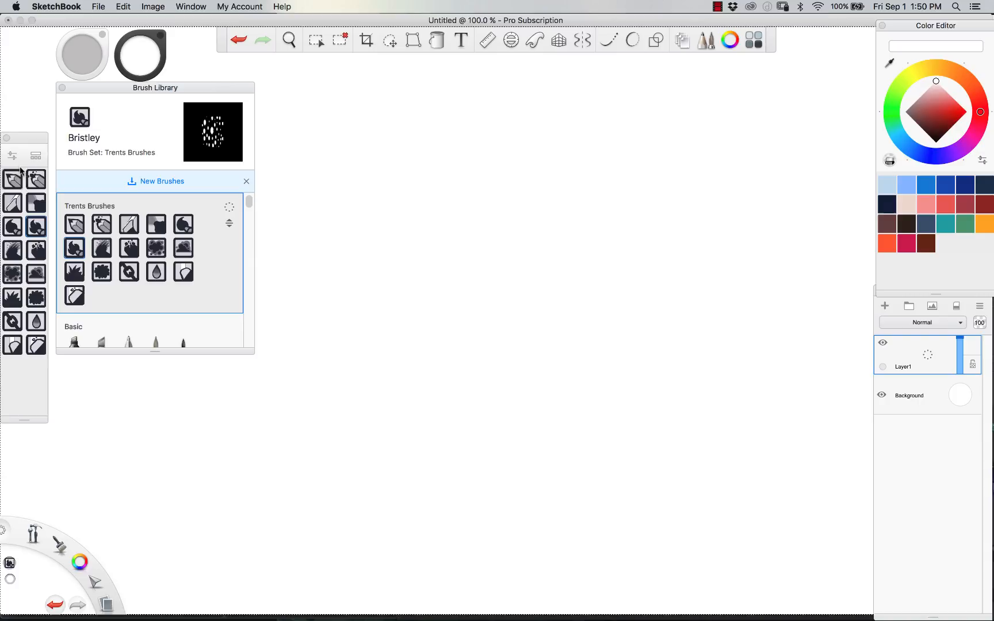
mouse_move(94, 175)
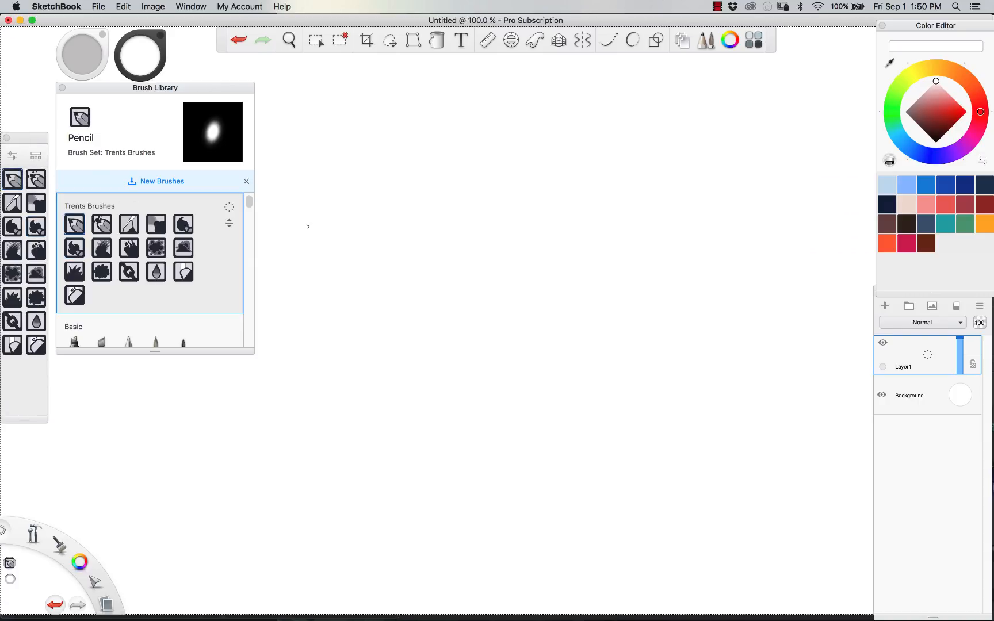
mouse_move(193, 104)
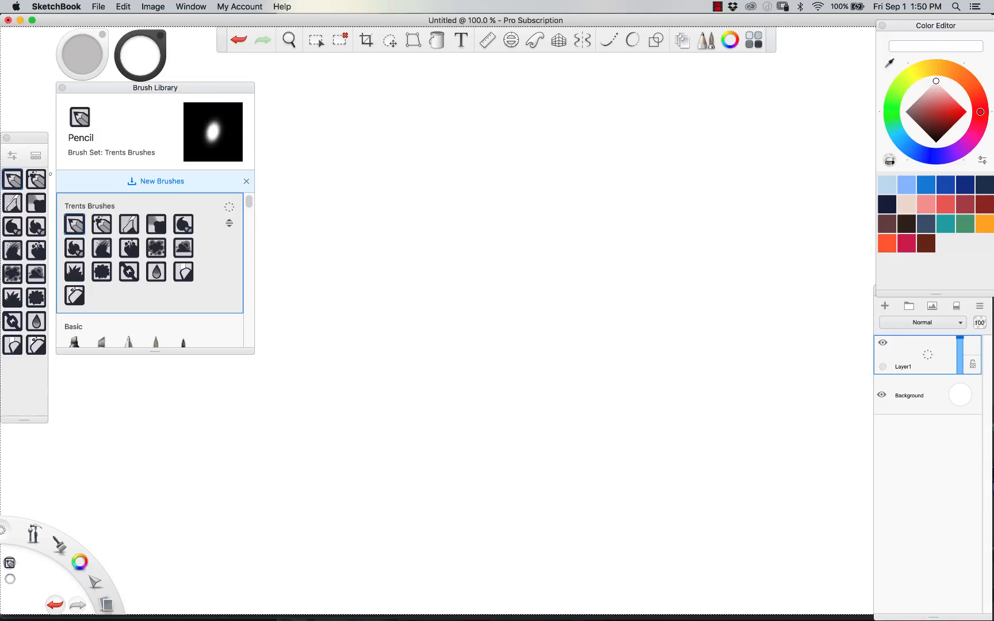
mouse_move(172, 238)
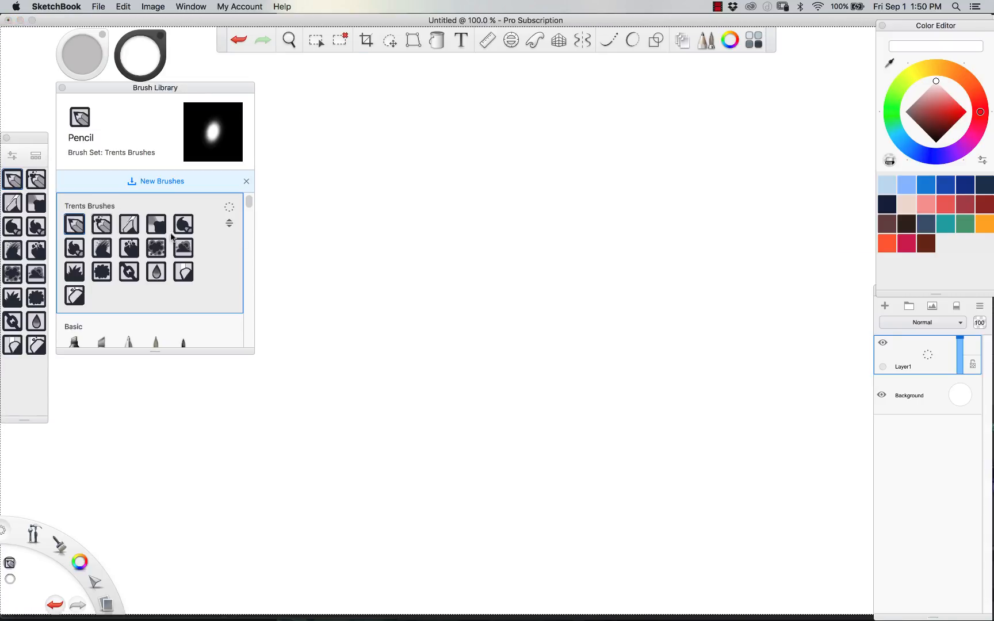
Step: Dismiss the Brush Library and choose black in the Color Editor
left_click(246, 182)
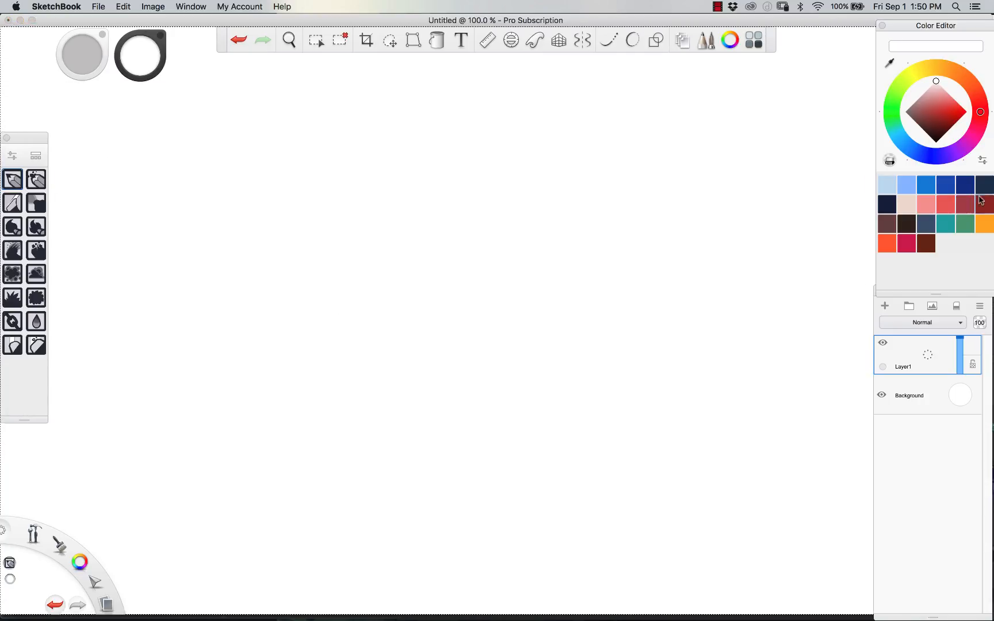
mouse_move(332, 179)
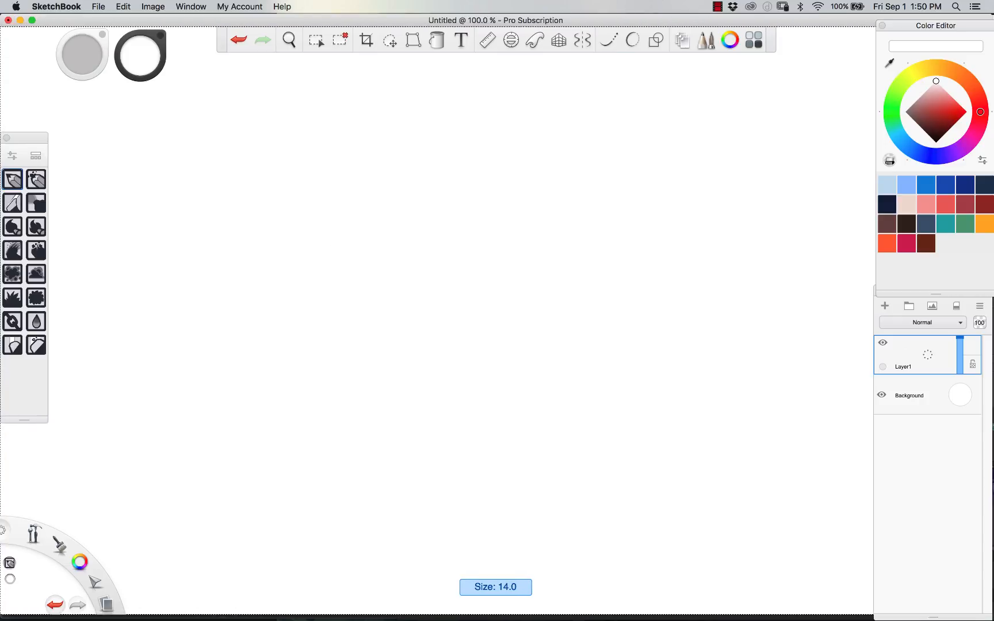
left_click(945, 137)
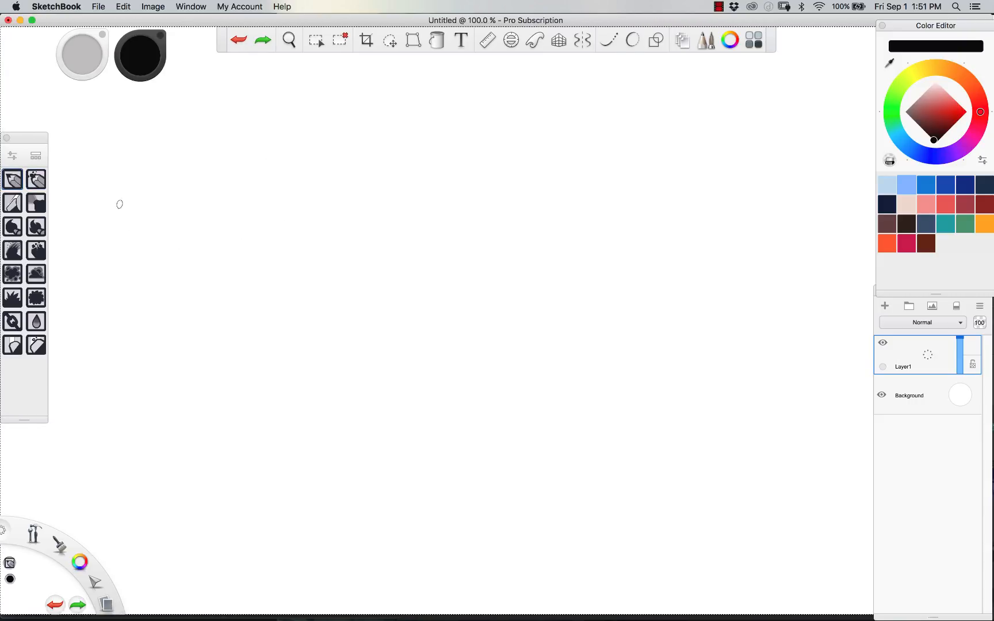
mouse_move(174, 175)
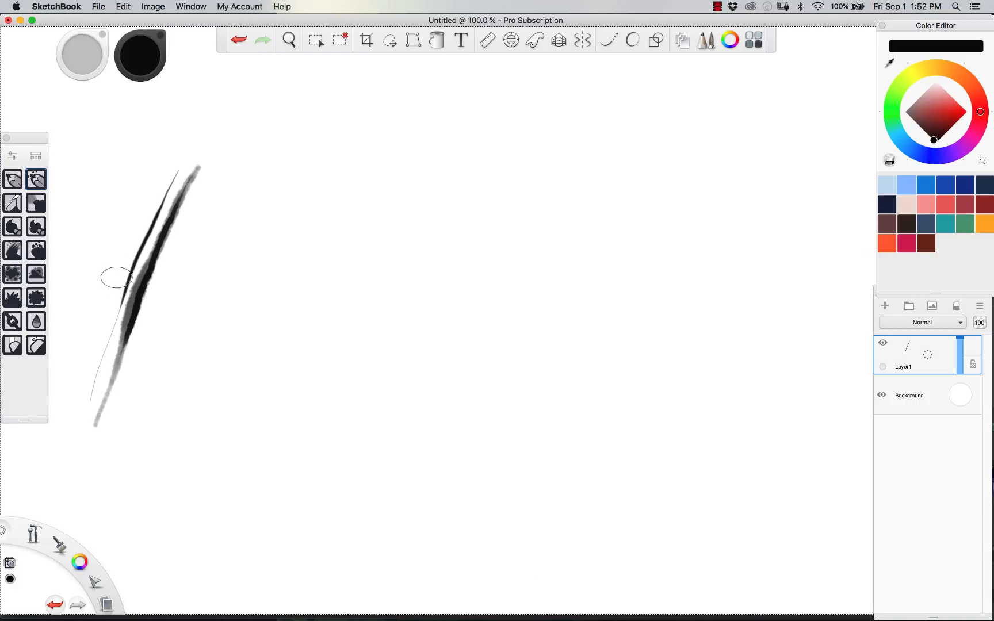
Step: Paint a dark bristly test stroke, then a gray smudge above it with the smudge brush
left_click(238, 40)
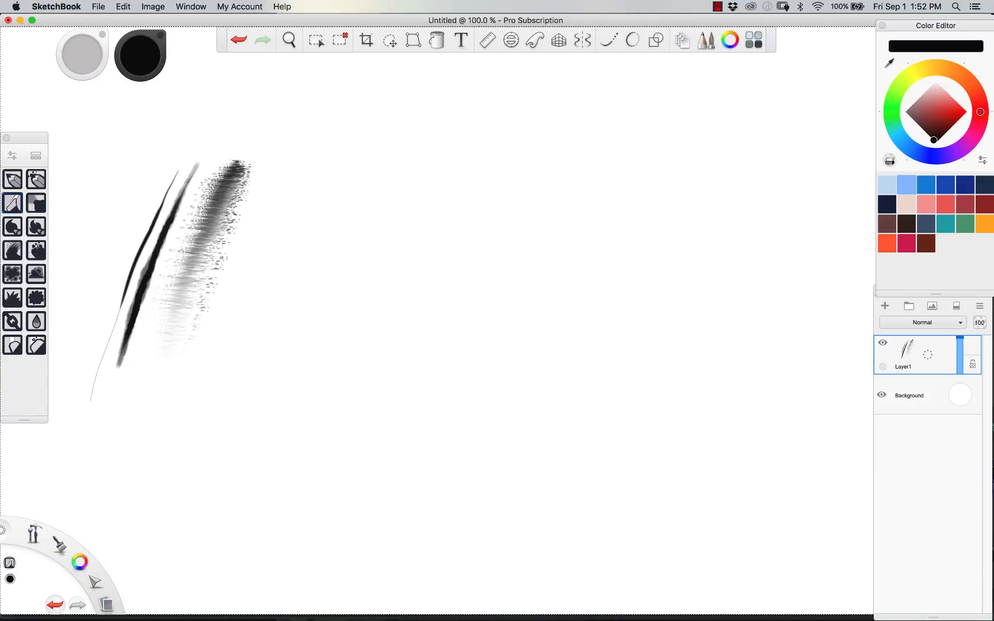
left_click(908, 116)
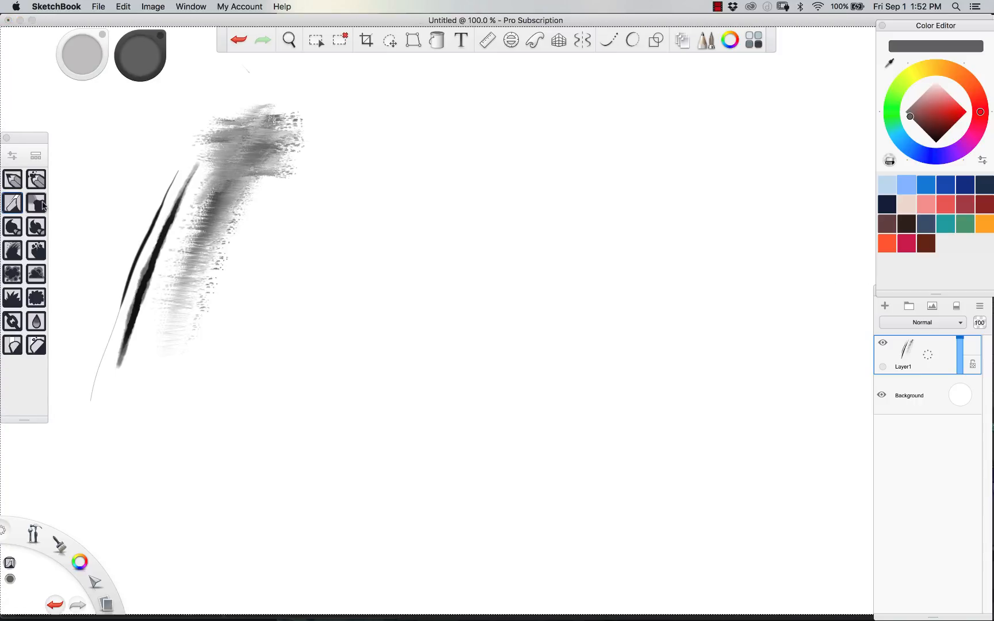
Step: Paint a soft gray airbrush dot, a gray blended stroke, and a red patch with the blending brush
left_click(383, 123)
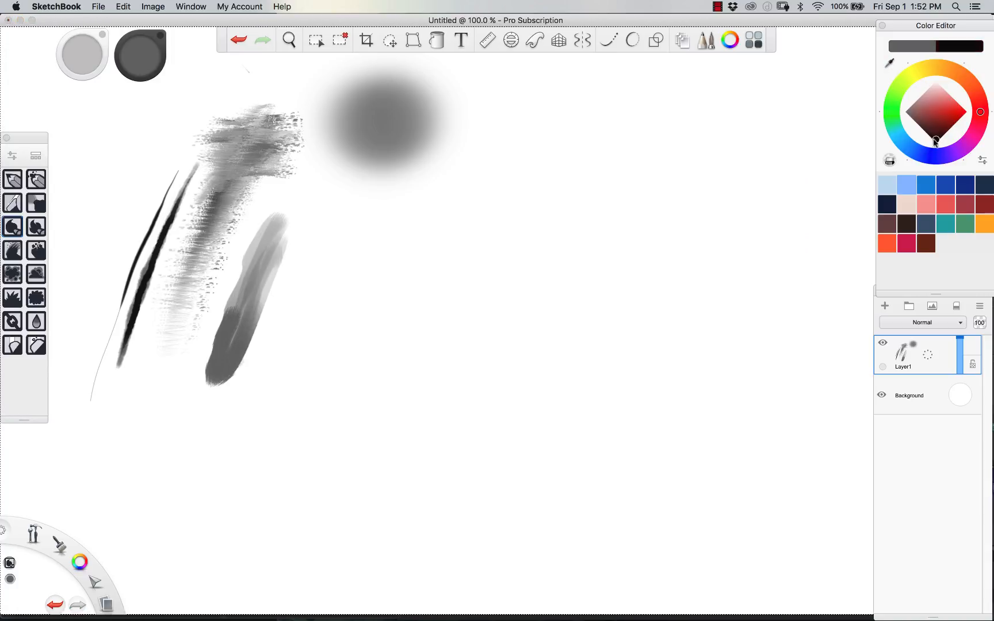
left_click(943, 143)
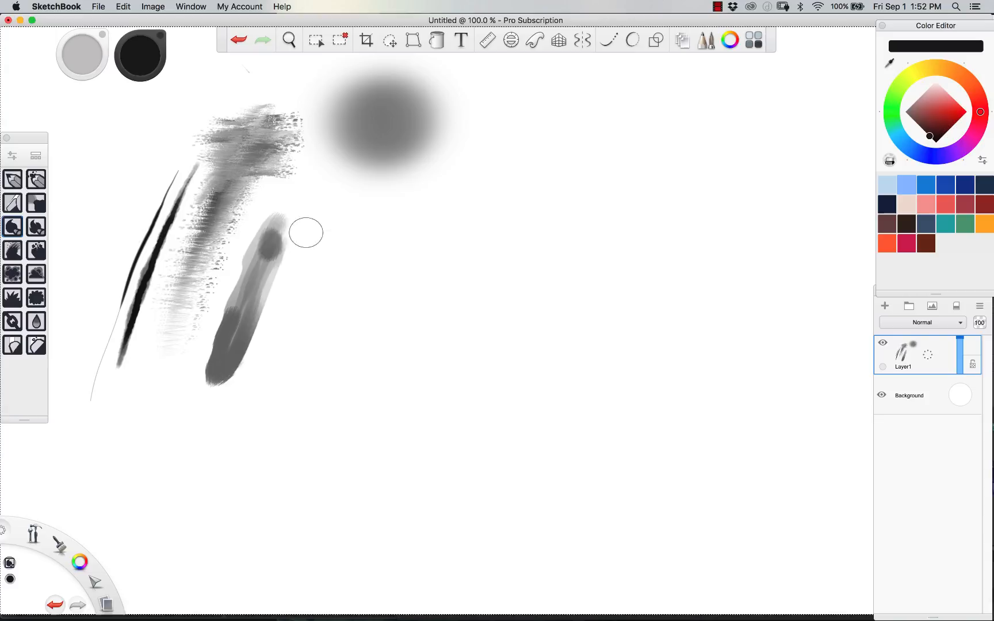
left_click(951, 123)
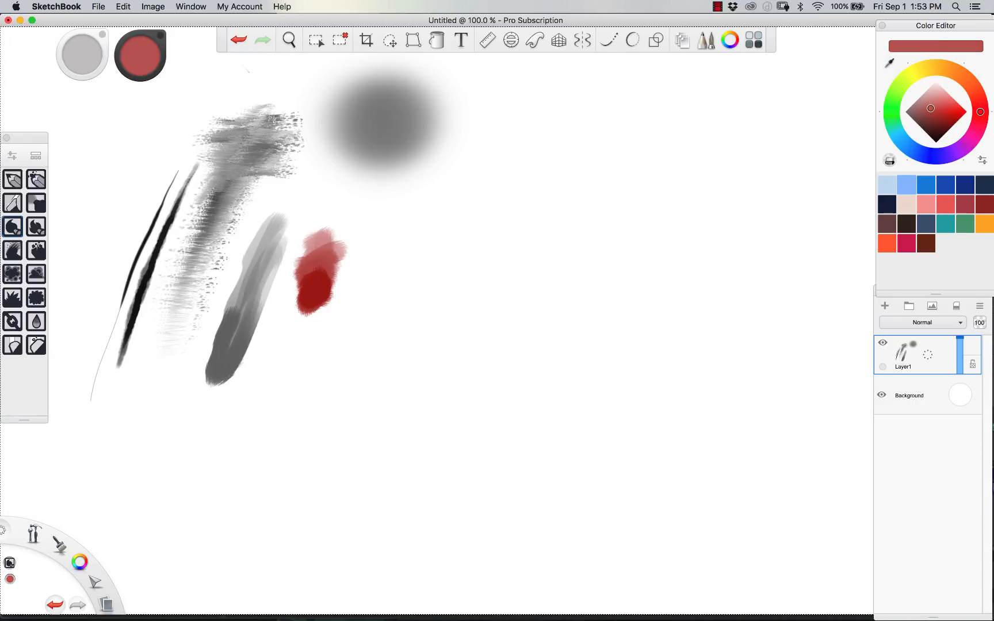
Step: Paint yellow, red, orange and pale pink over the red patch to make a warm blended swatch
left_click(943, 114)
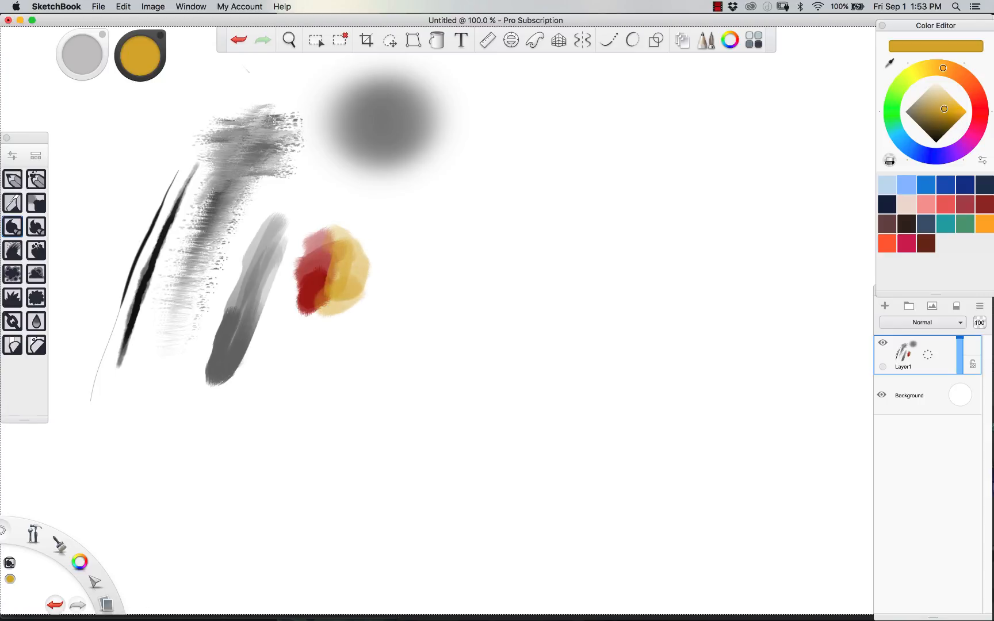
left_click(973, 88)
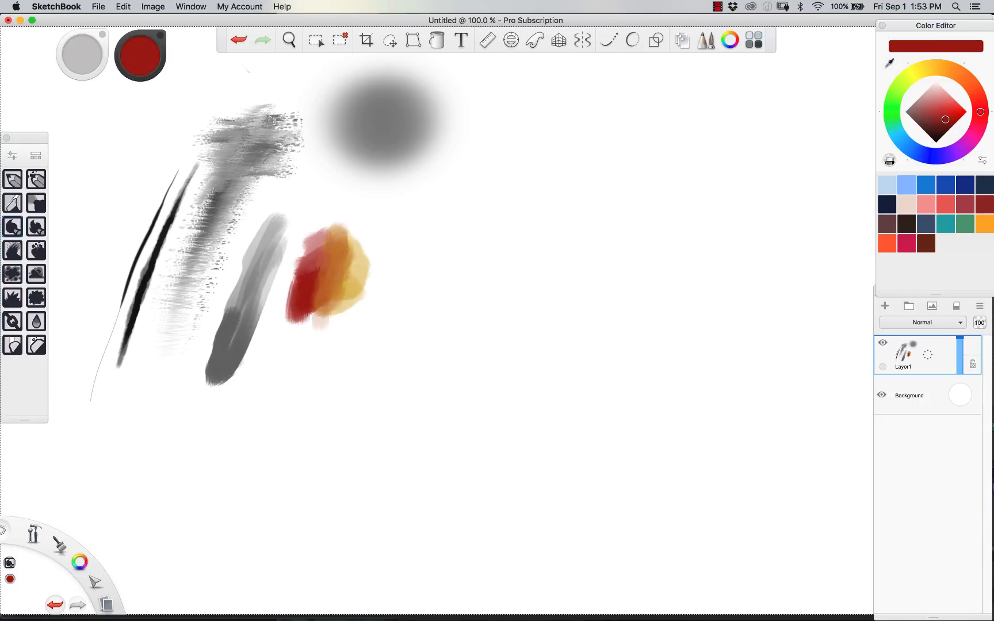
left_click(974, 89)
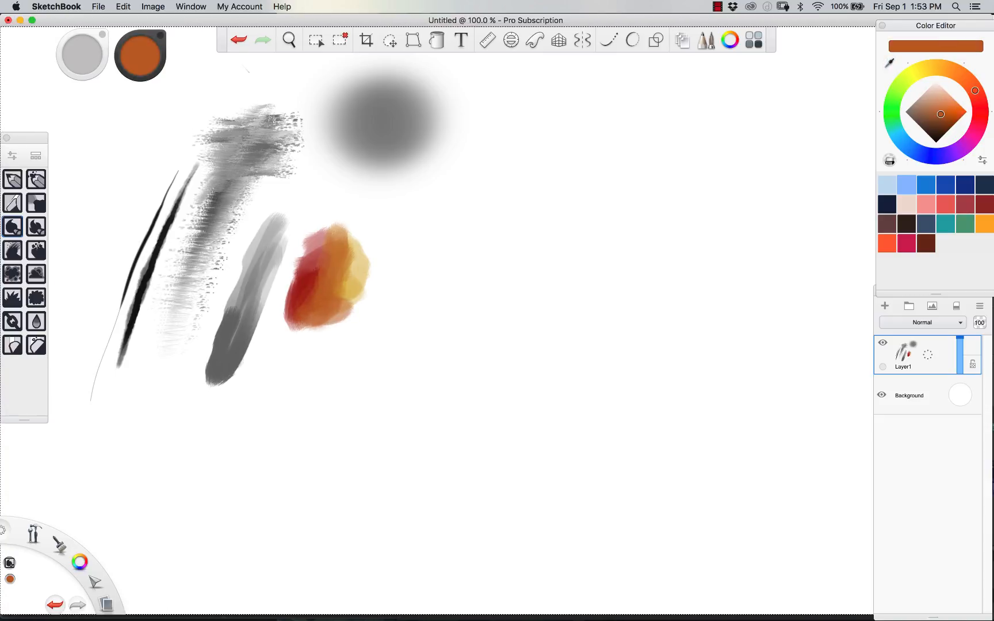
left_click(977, 112)
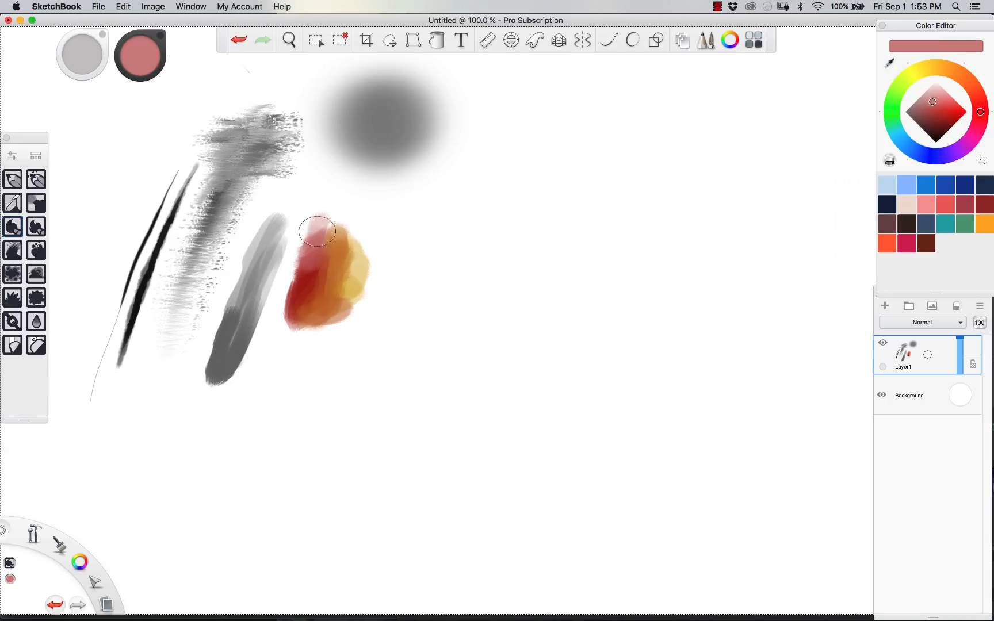
left_click(967, 80)
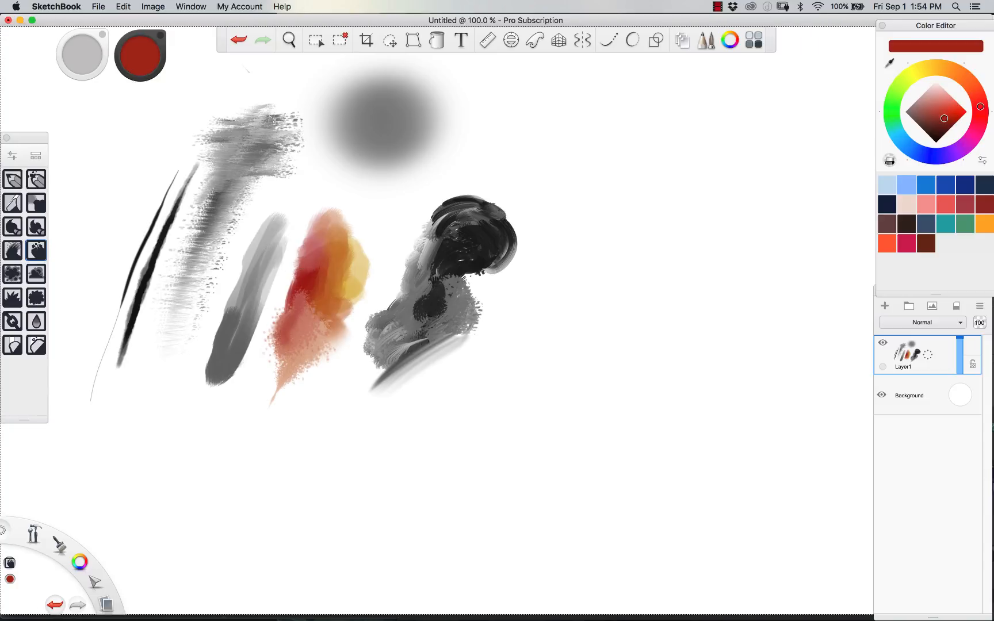
Step: Paint the warm swatch downward and a black-and-gray textured mass to its right
left_click(969, 84)
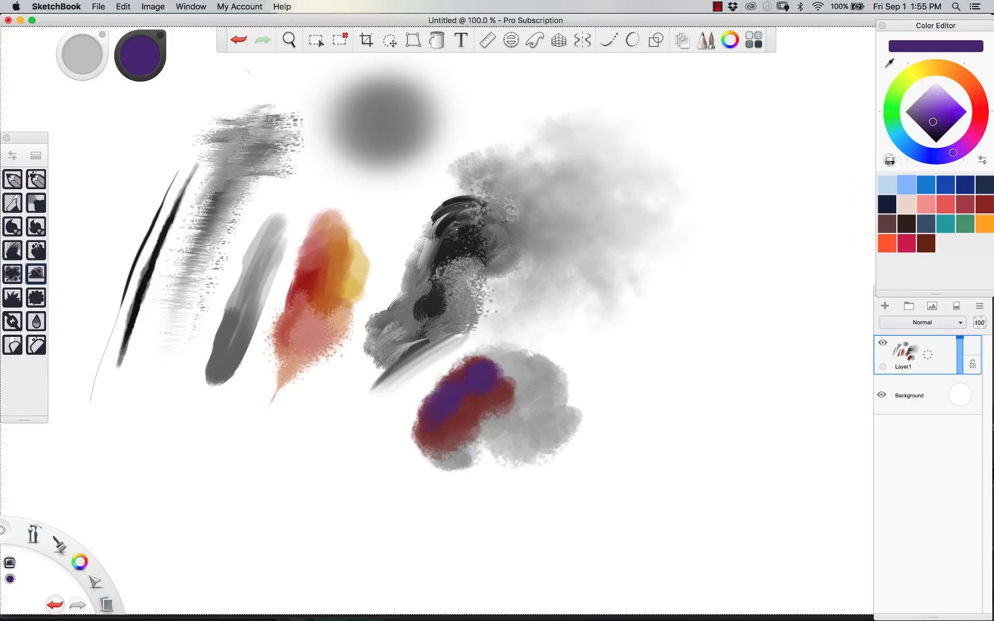
Step: Paint gray smoke clouds and dark smudged strokes in the canvas centre
left_click(952, 114)
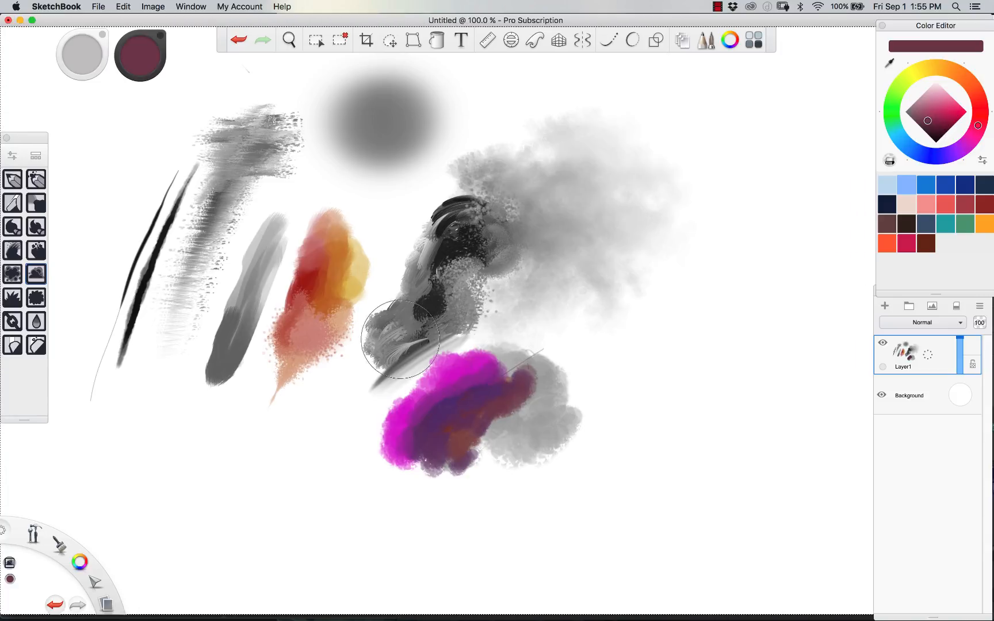
mouse_move(703, 396)
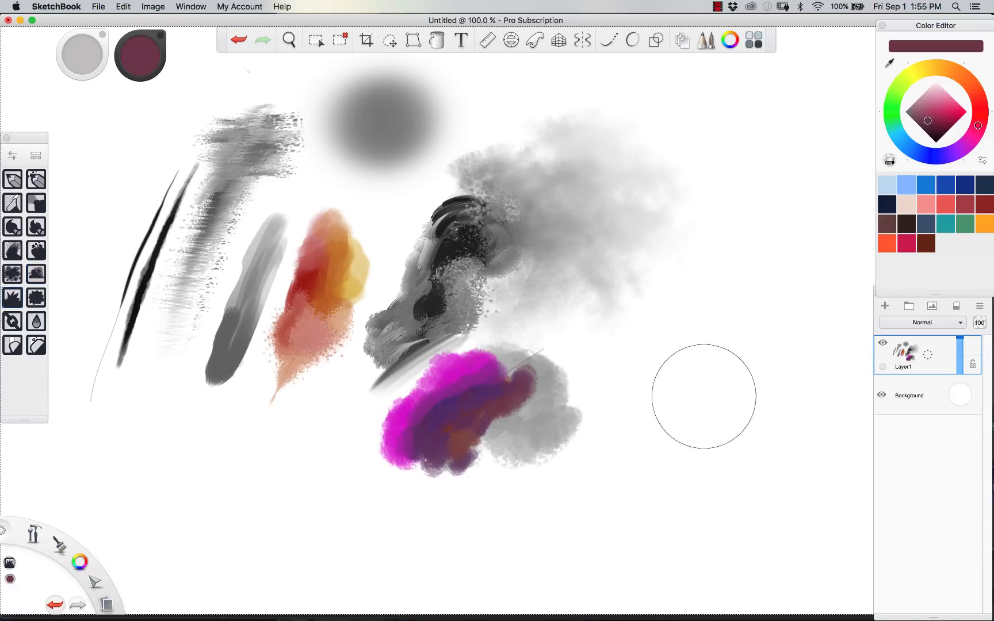
Step: Paint a black grass strip, tree canopy and hanging chains on the right side
left_click(932, 140)
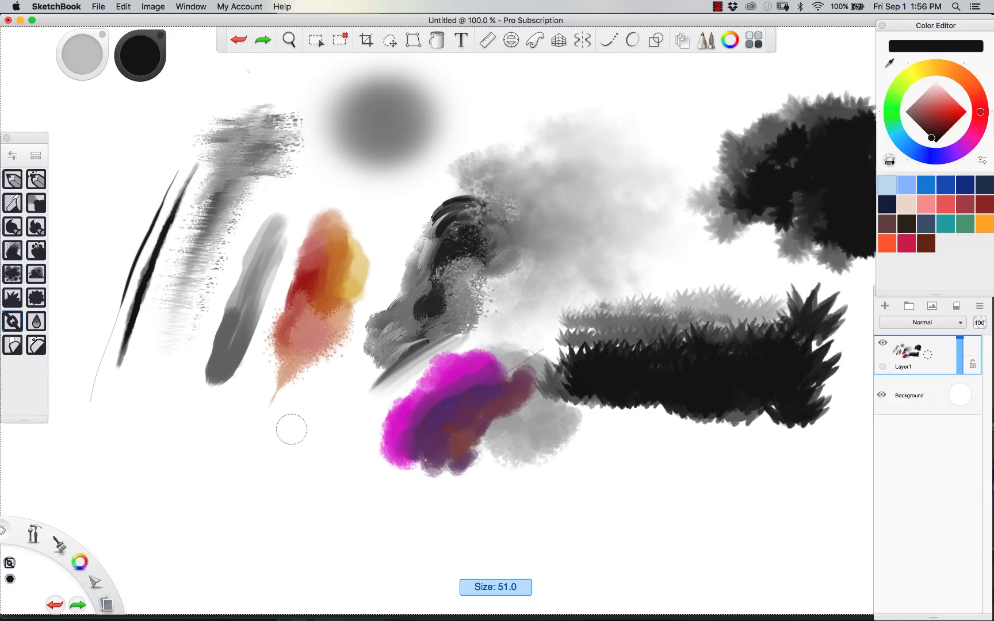
mouse_move(139, 425)
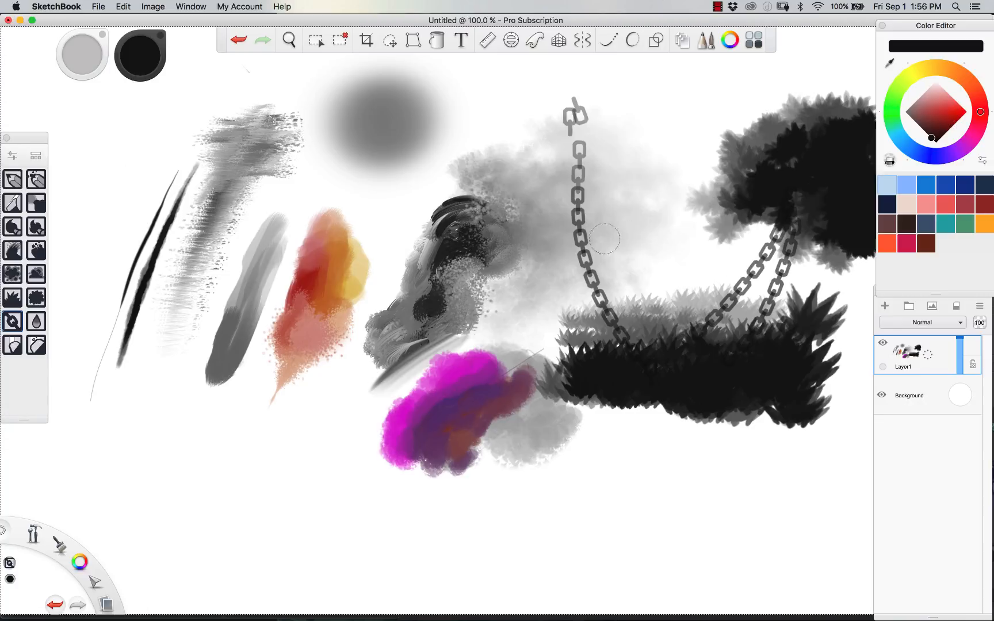
mouse_move(574, 336)
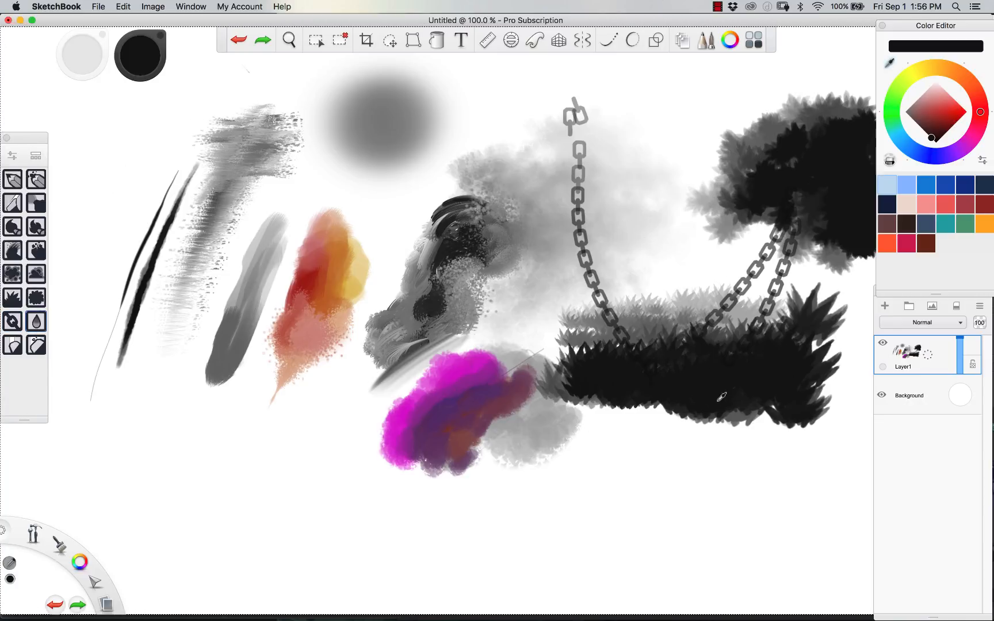
mouse_move(247, 304)
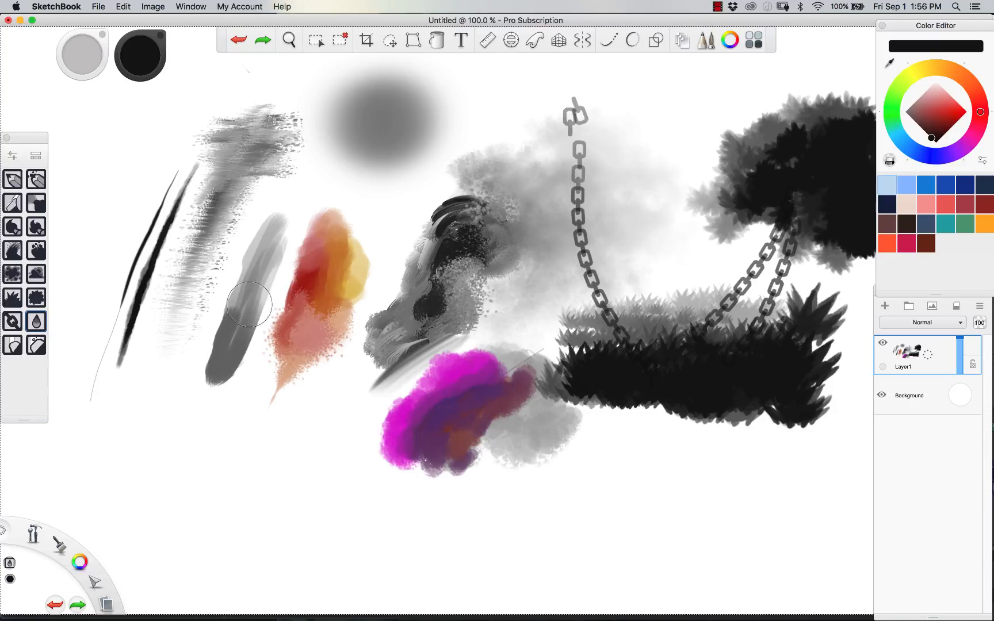
mouse_move(634, 394)
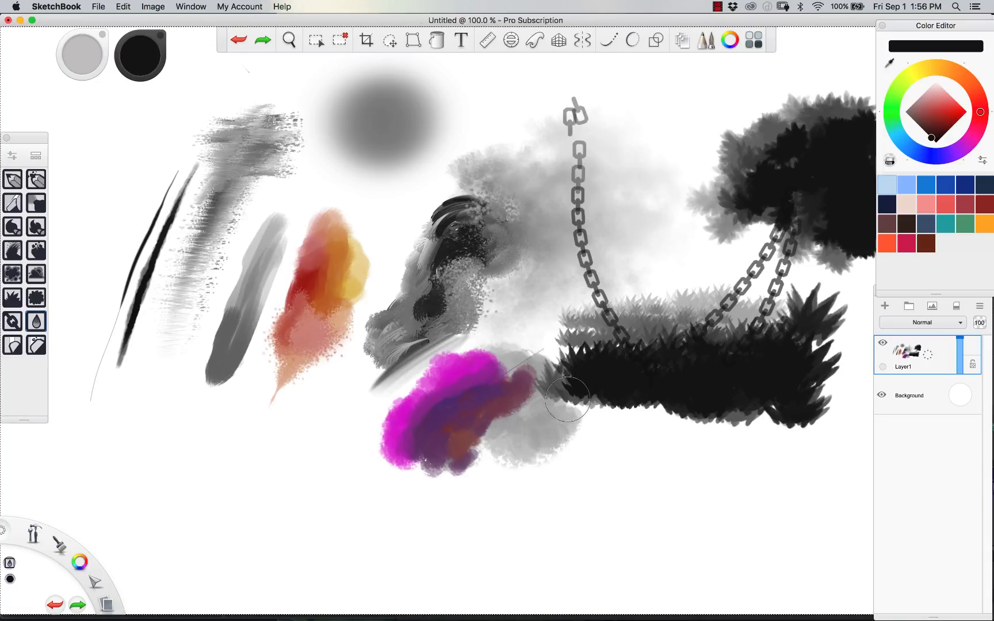
mouse_move(72, 308)
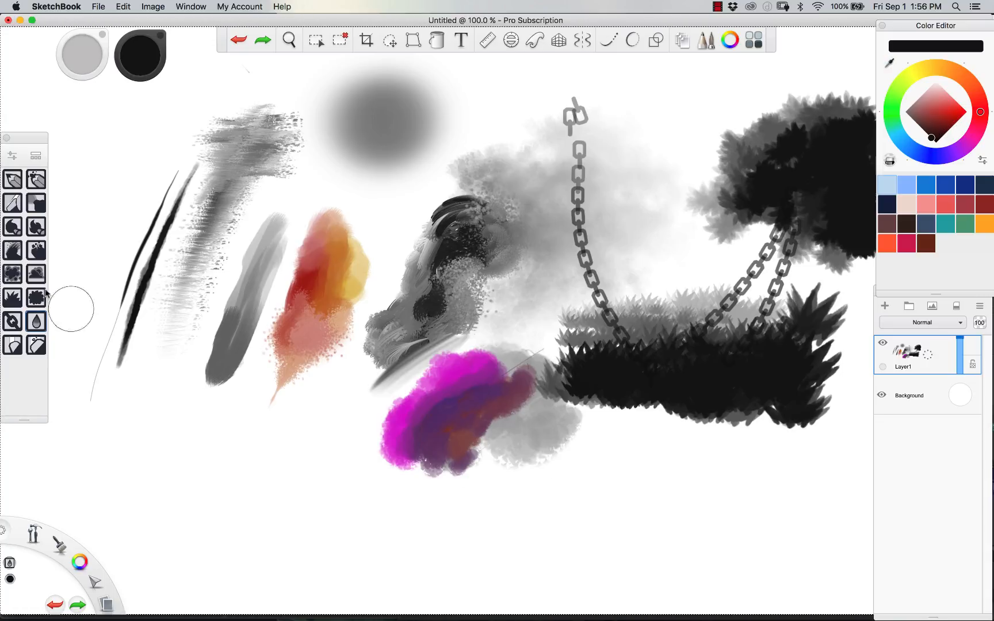
mouse_move(109, 412)
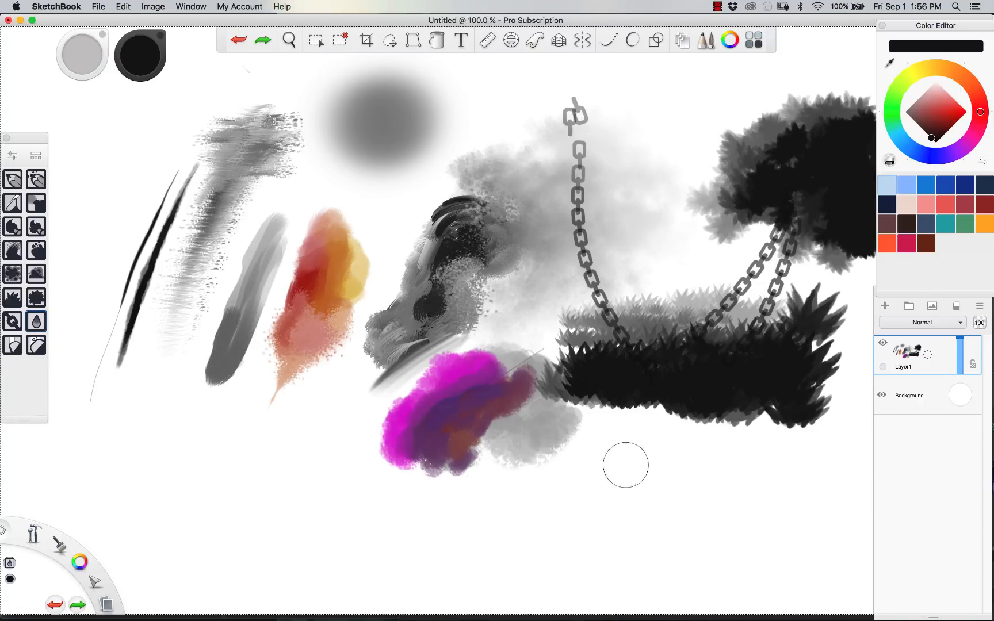
mouse_move(589, 424)
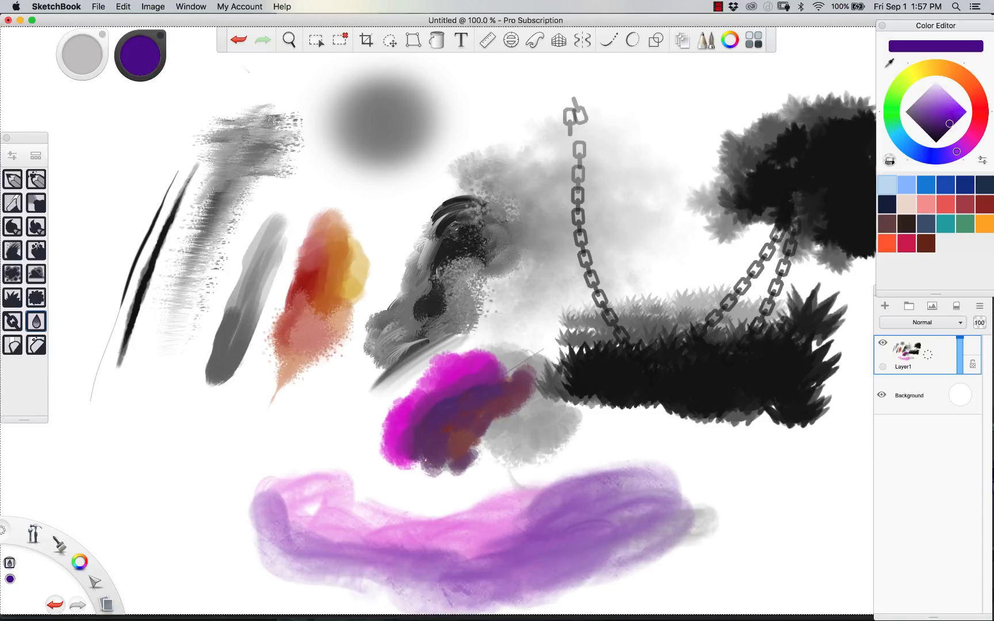
Step: Paint a broad purple watercolor stroke along the bottom, lightening to lavender at the left
left_click(940, 95)
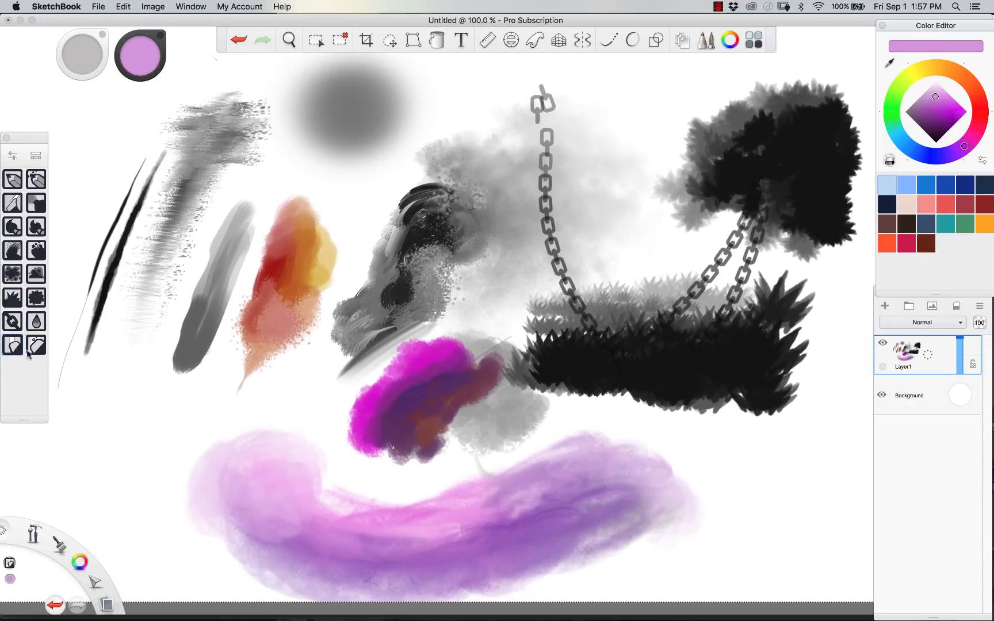
Step: Erase a diagonal streak across the left end of the purple wash with the eraser
left_click(262, 39)
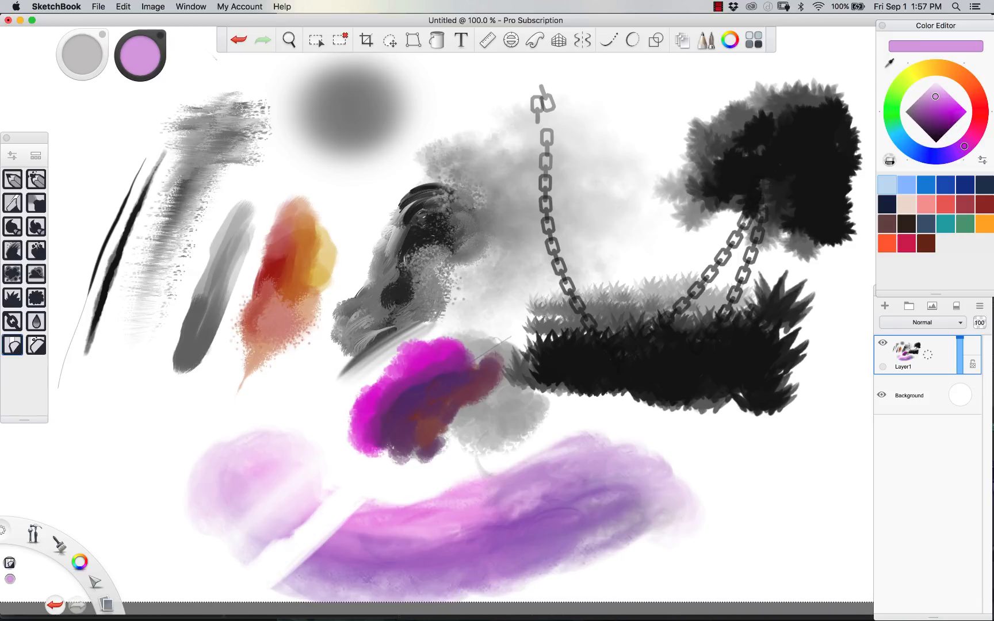
left_click(289, 40)
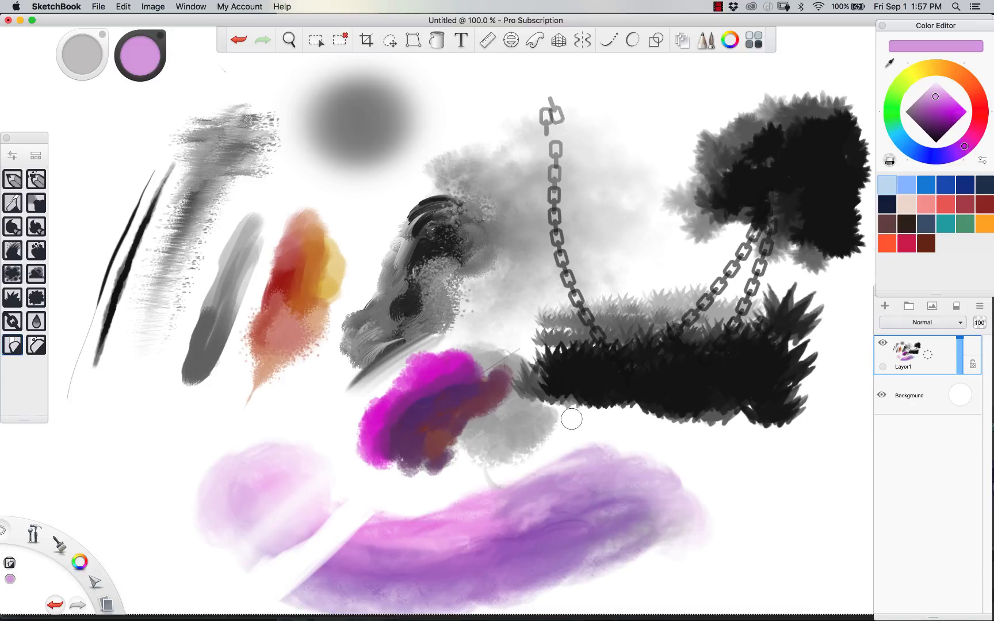
left_click(287, 40)
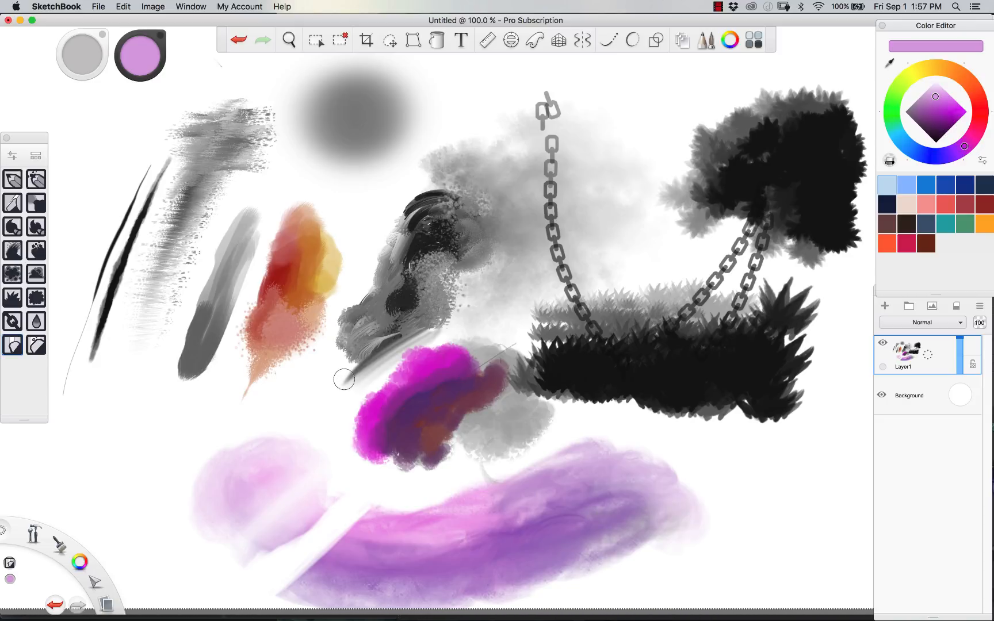
mouse_move(420, 169)
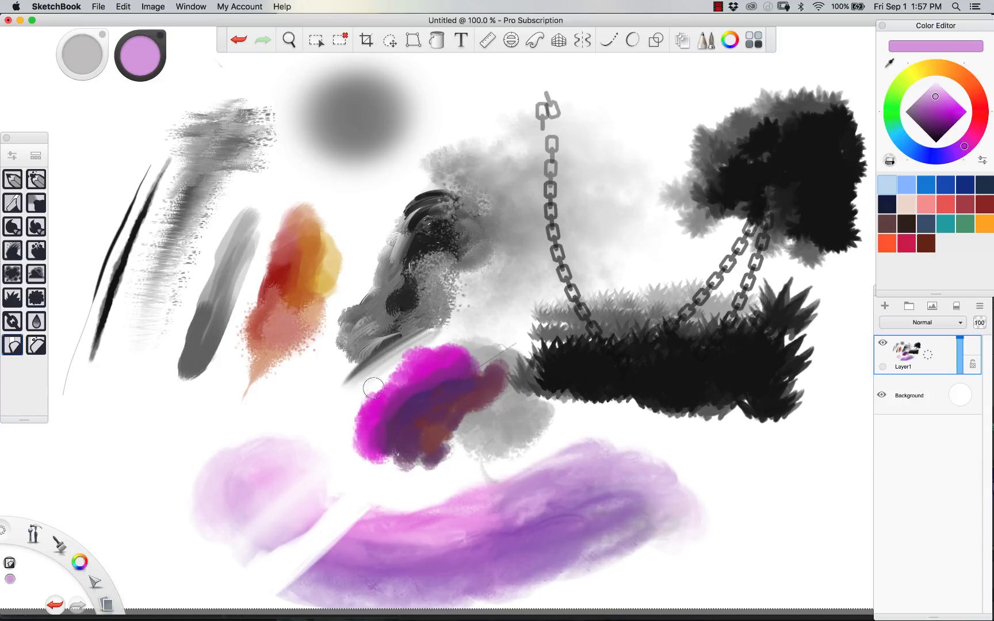
mouse_move(398, 265)
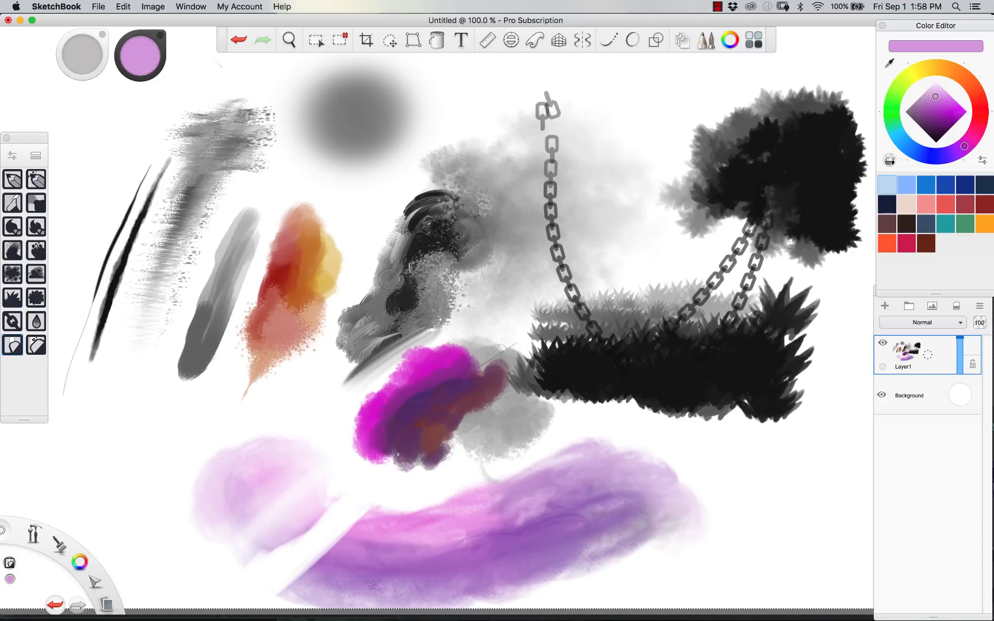
mouse_move(441, 486)
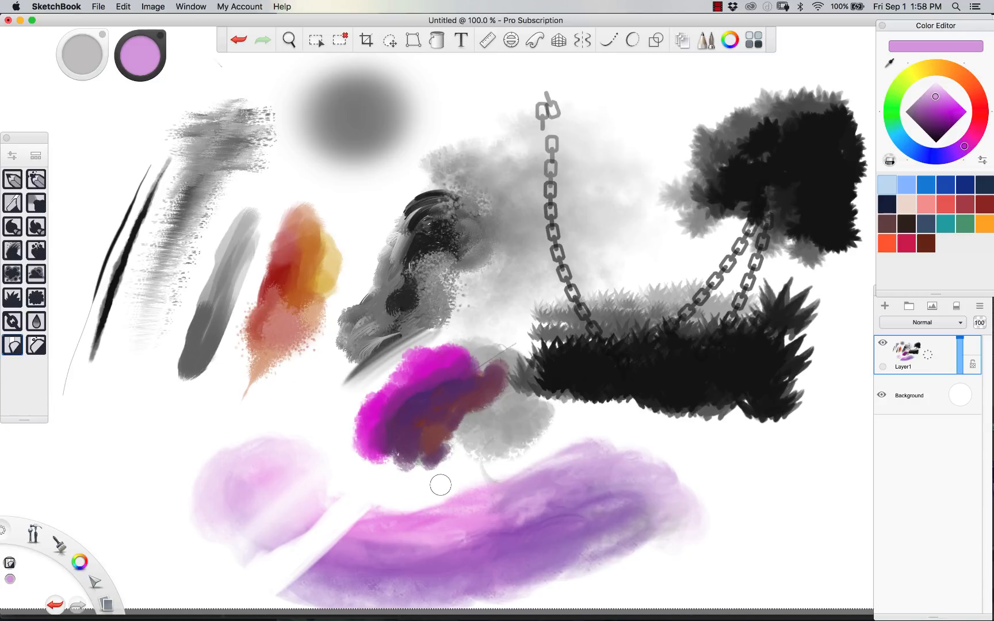
mouse_move(366, 354)
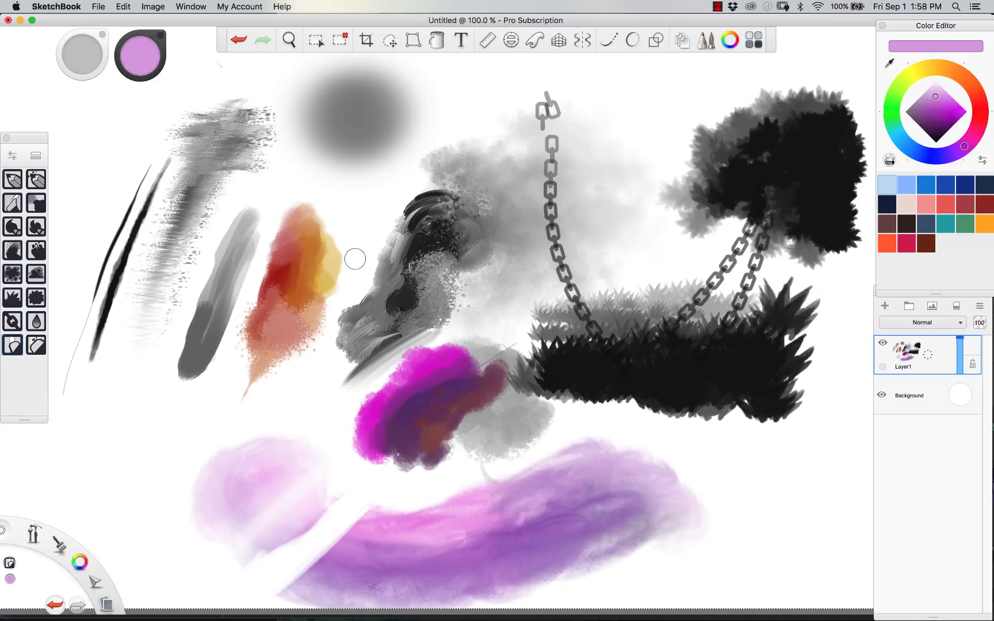
mouse_move(678, 444)
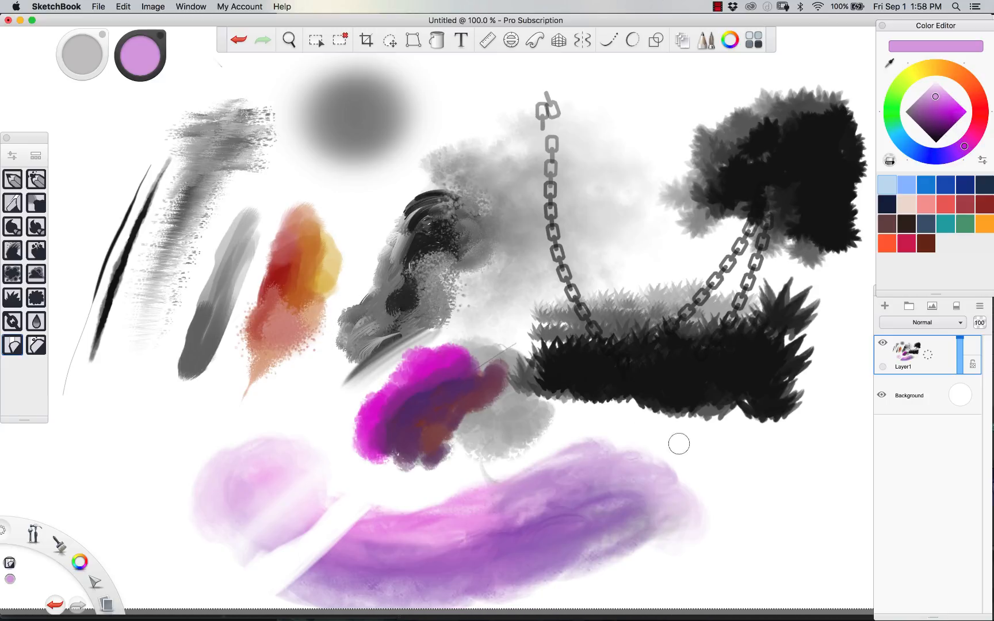
mouse_move(55, 158)
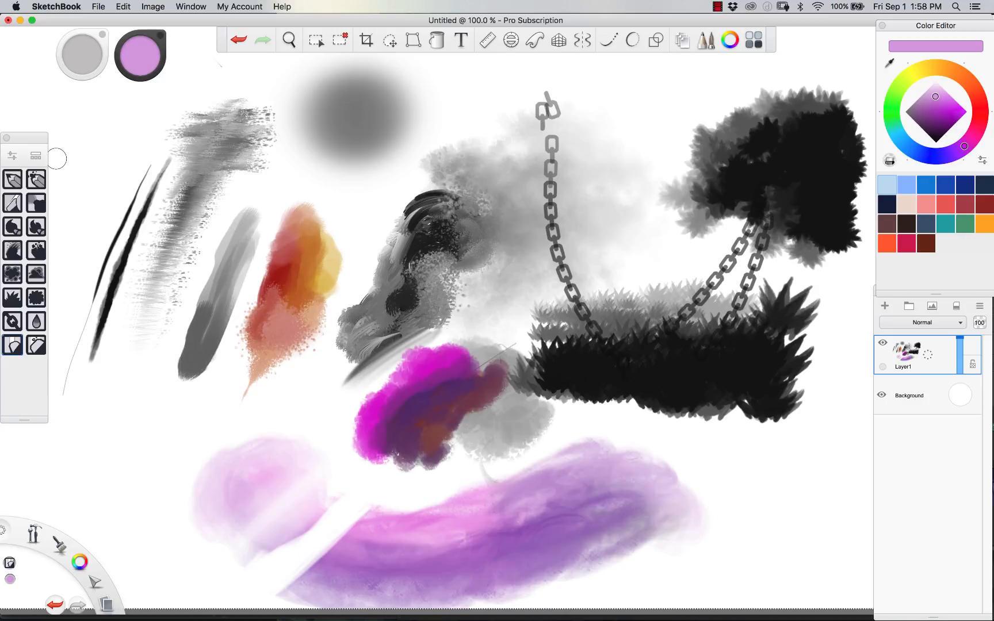